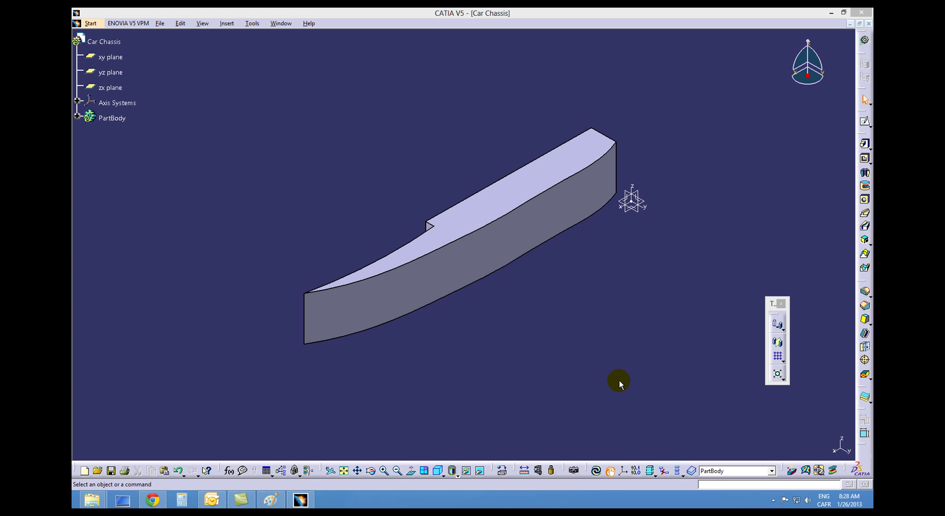
mouse_move(549, 374)
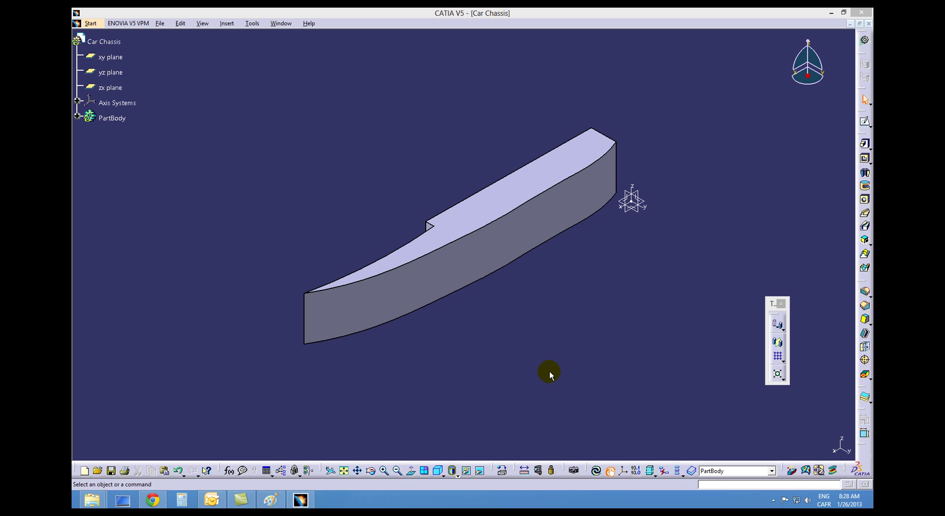
mouse_move(600, 305)
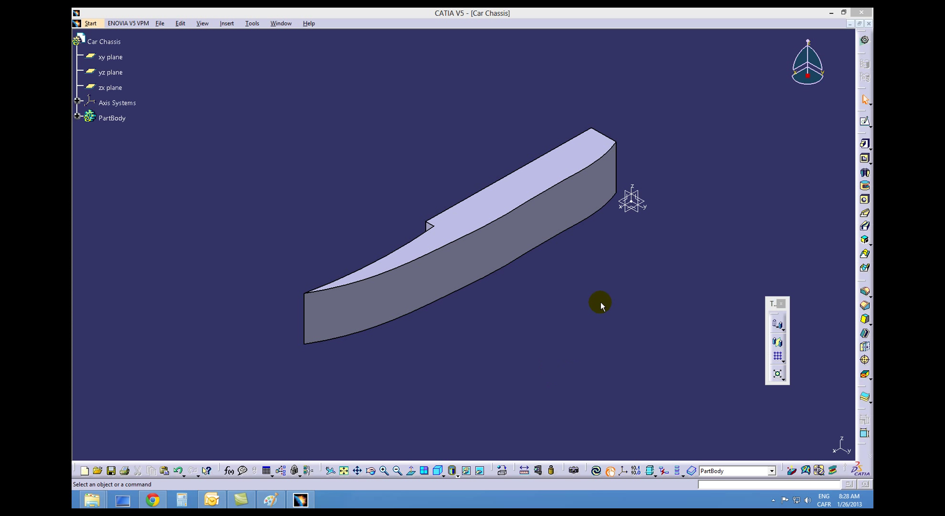
mouse_move(512, 192)
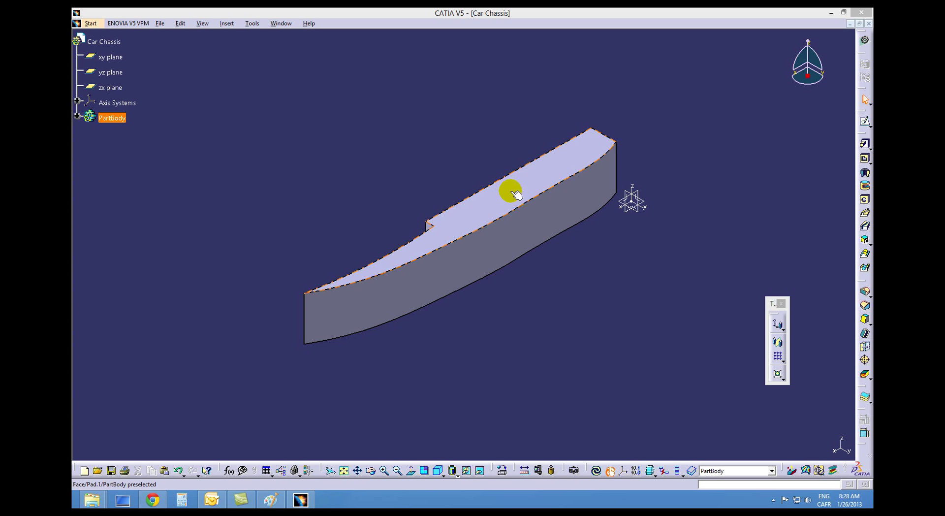
mouse_move(543, 184)
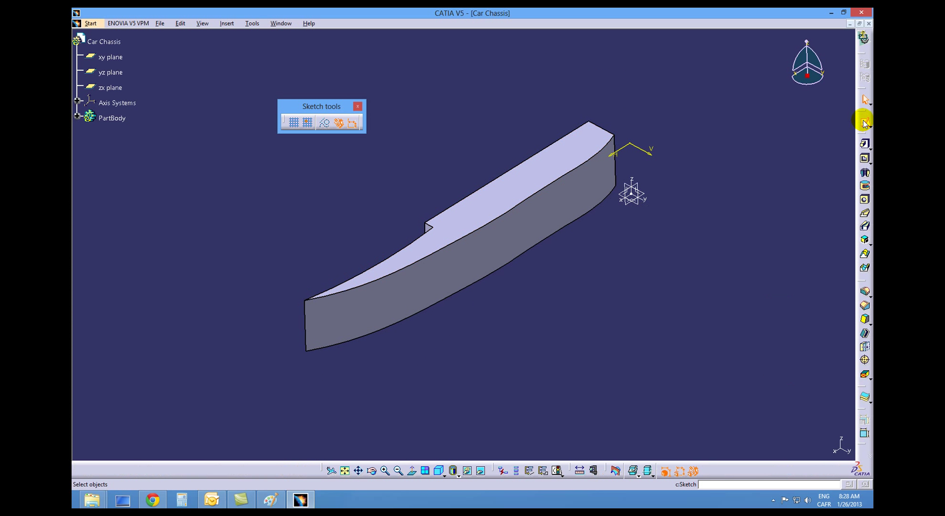
Step: View the sketch plane head-on in wireframe mode and fit the whole chassis profile in view
click(454, 471)
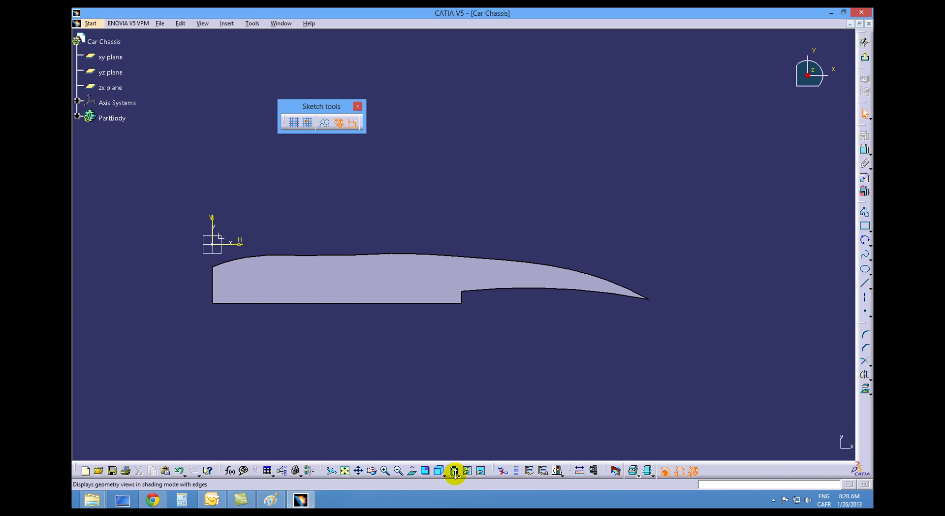
click(467, 470)
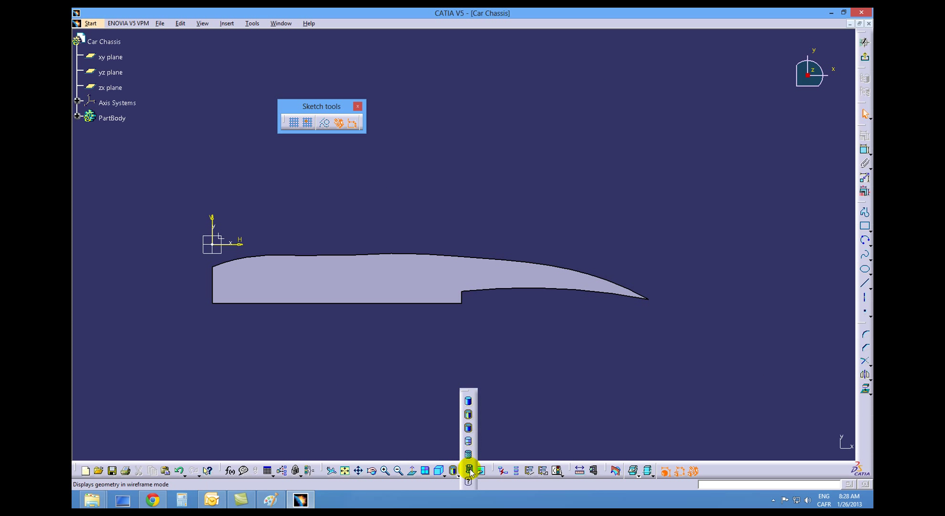
click(468, 470)
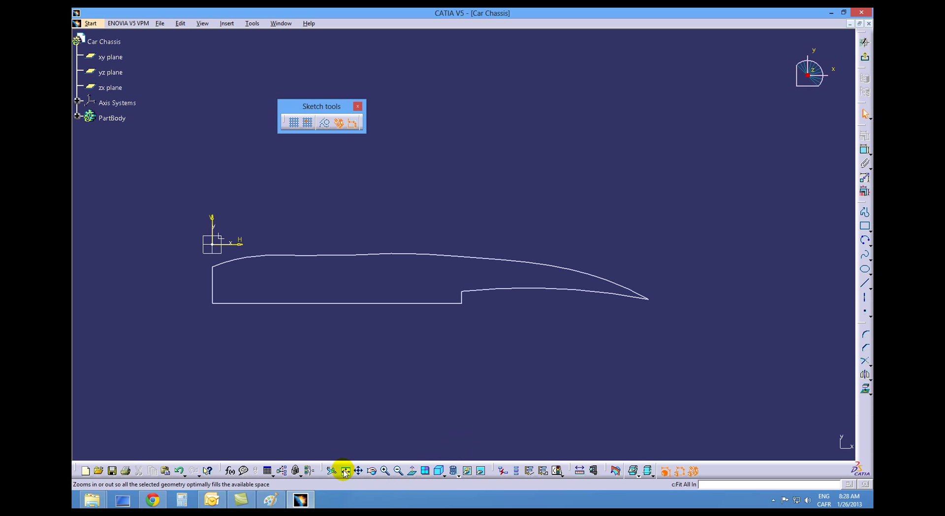
click(344, 469)
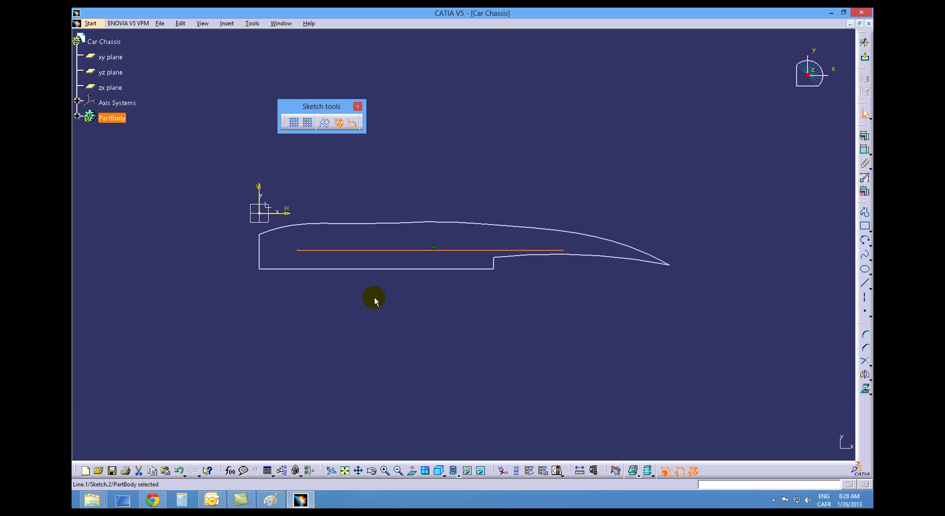
mouse_move(362, 296)
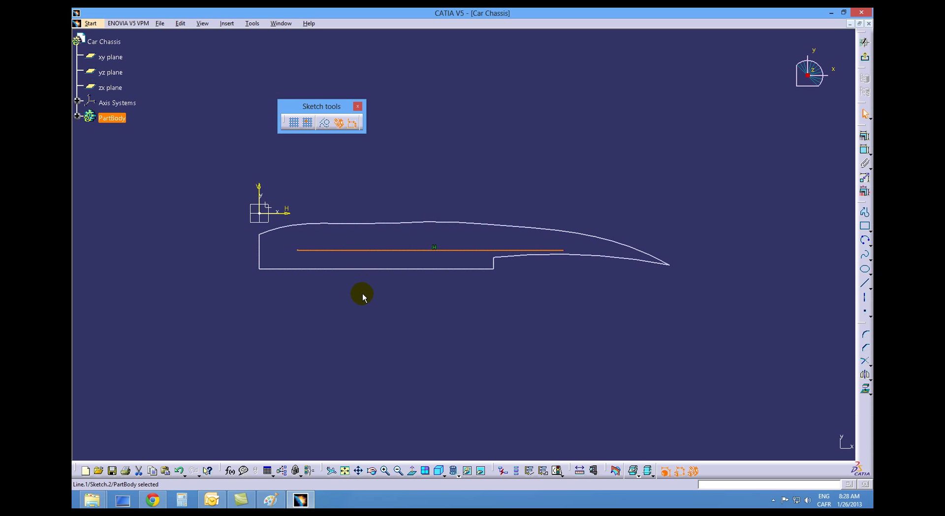
mouse_move(322, 109)
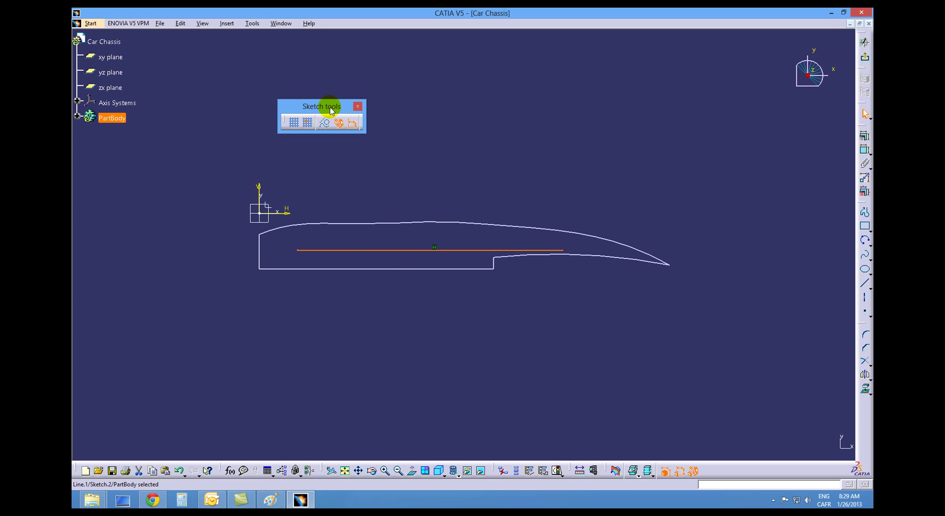
mouse_move(202, 23)
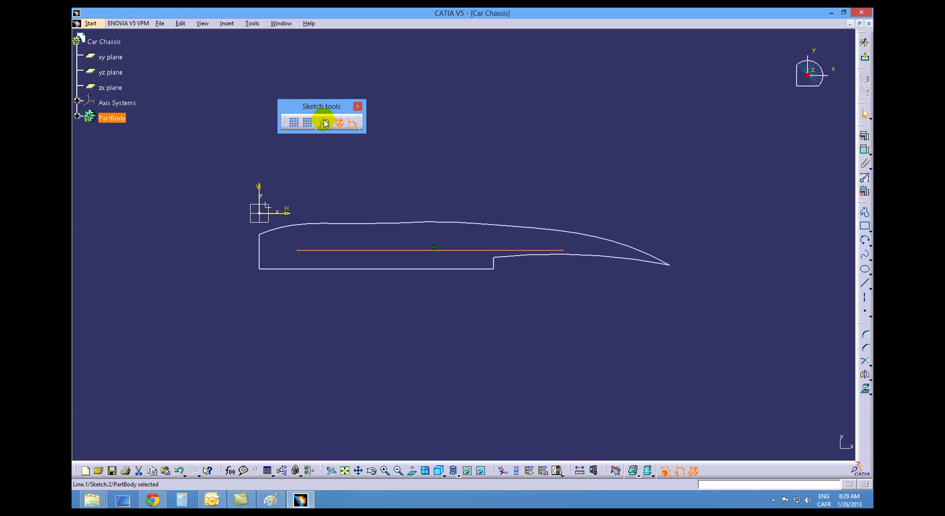
click(203, 23)
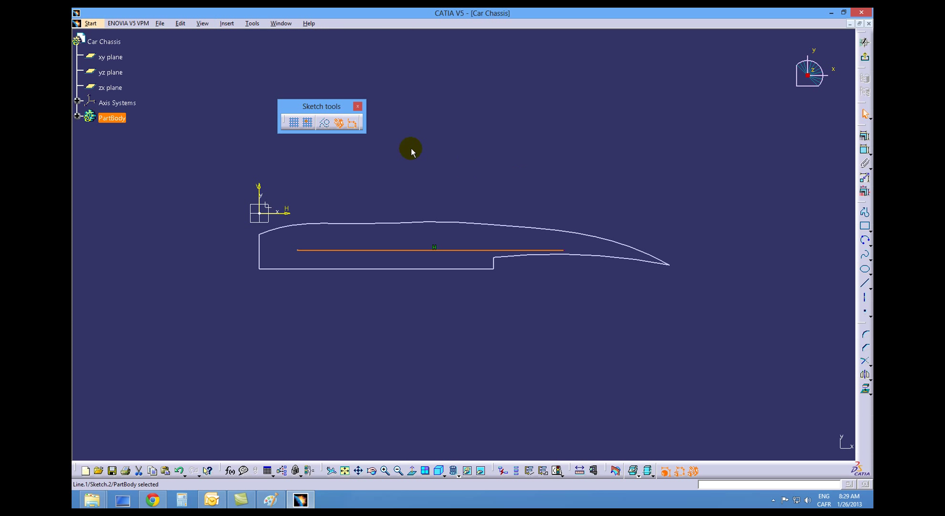
mouse_move(385, 252)
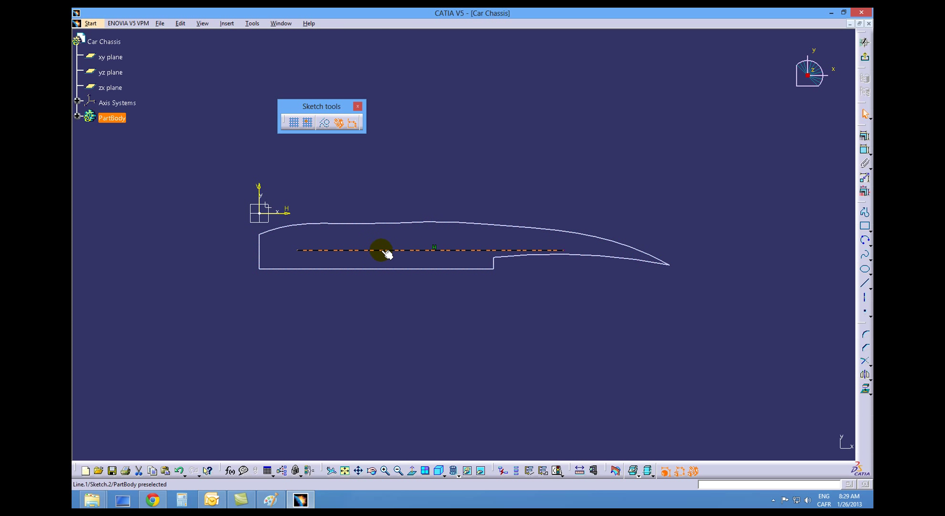
Step: Convert the horizontal line to a construction line and select it with the bottom edge for dimensioning
click(324, 123)
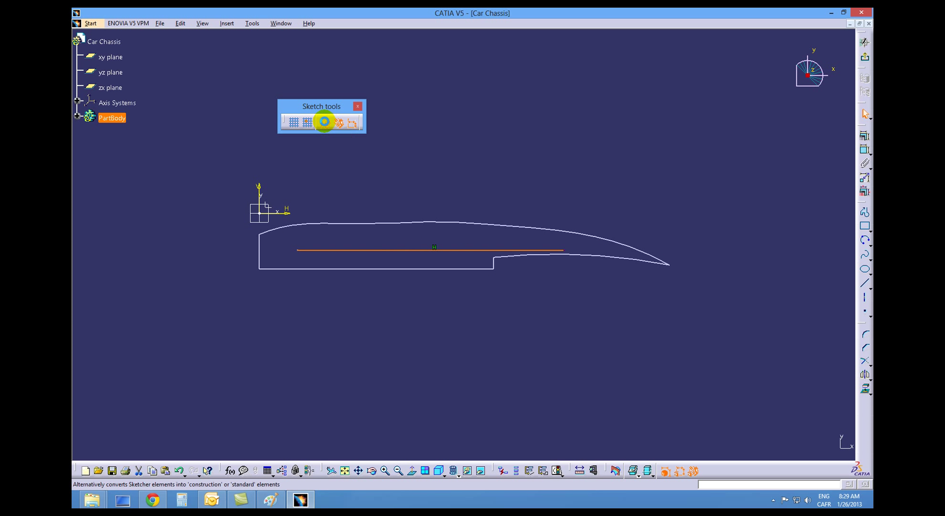
click(324, 122)
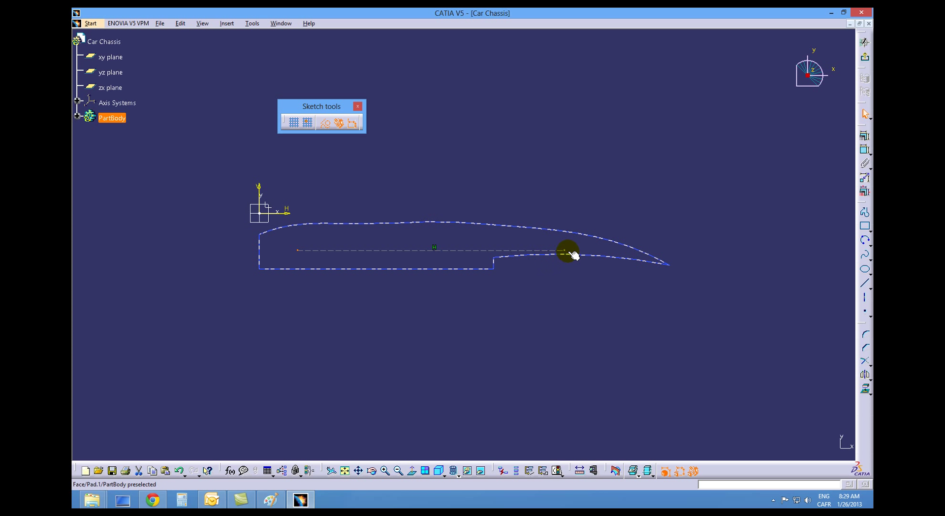
click(327, 123)
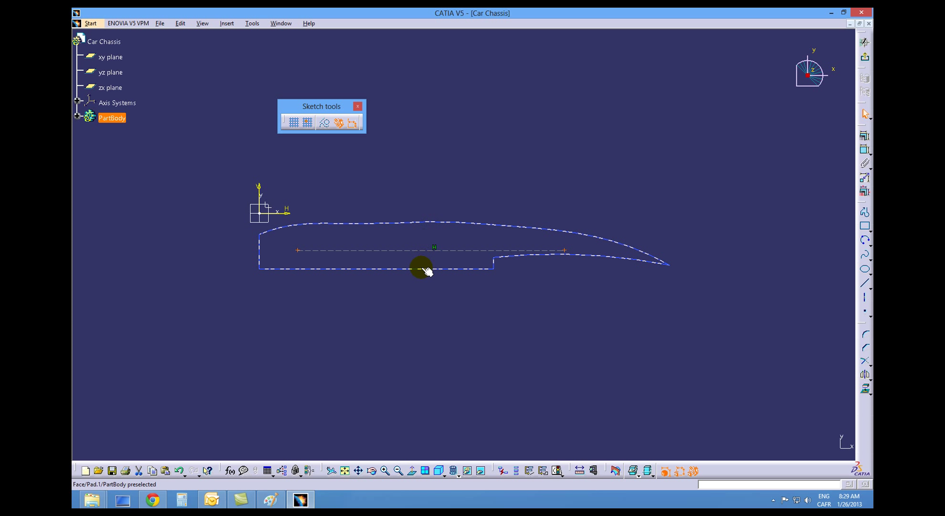
click(423, 267)
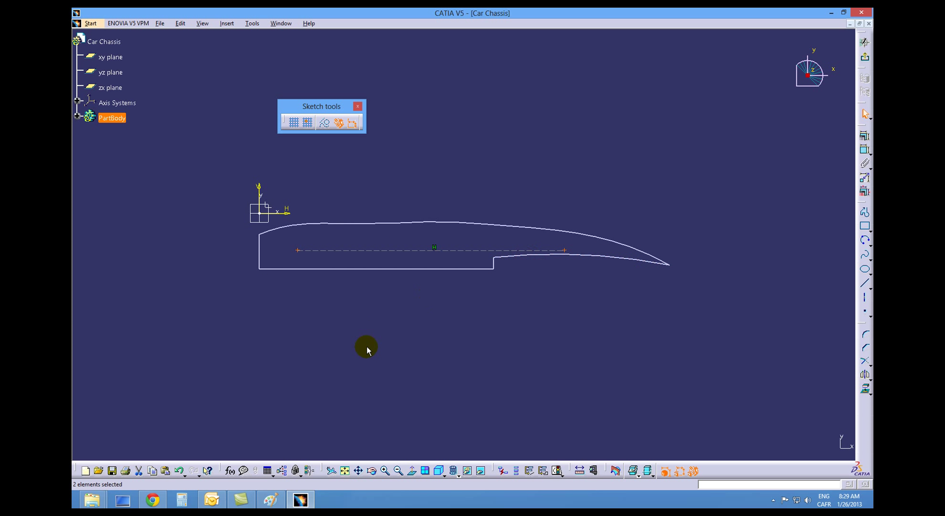
mouse_move(351, 268)
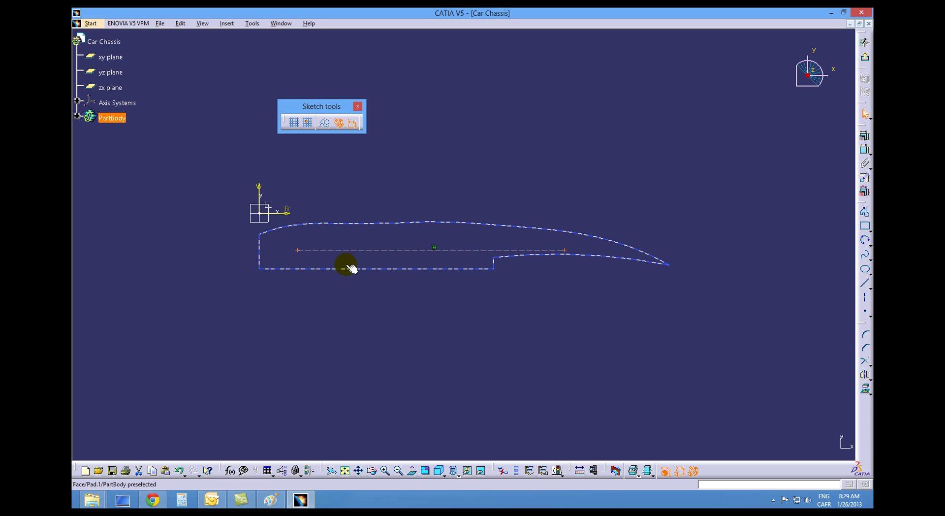
Step: Dimension the line 10 mm from the bottom edge and its left end 30 mm from the left edge
click(350, 268)
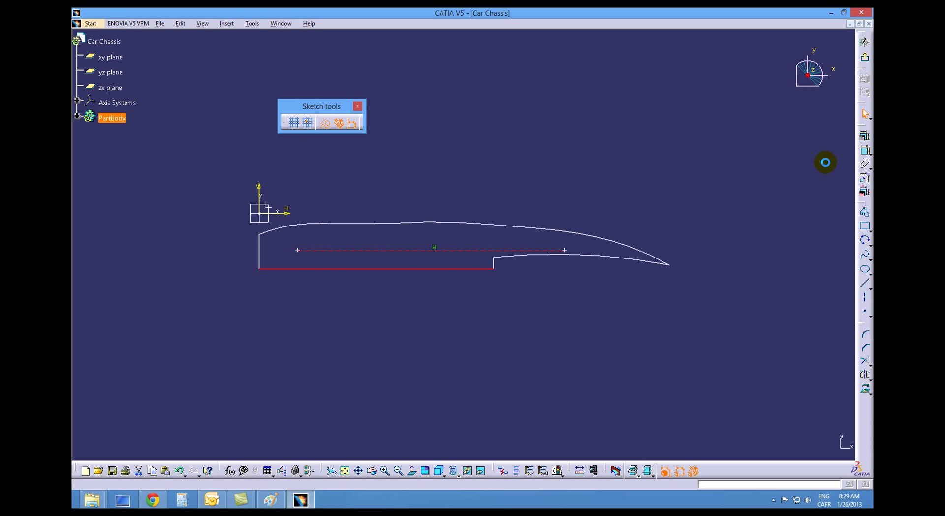
click(225, 262)
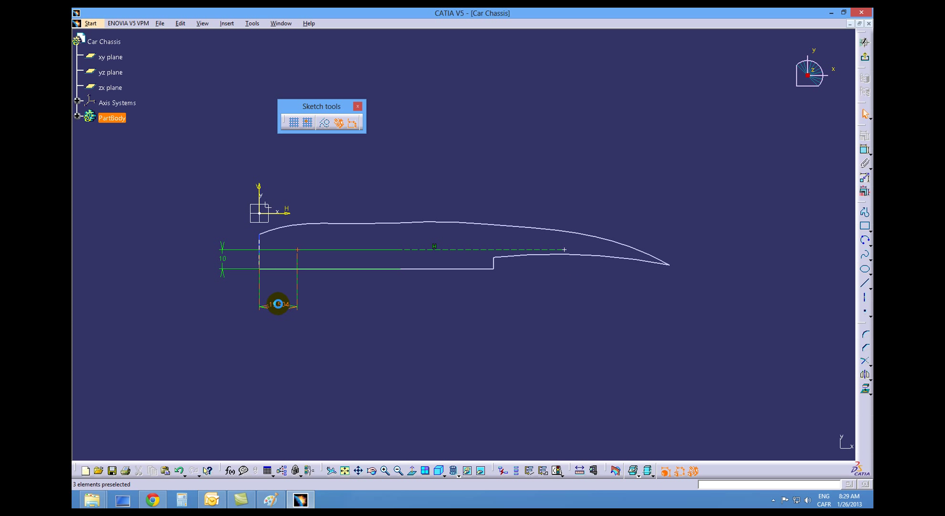
double_click(278, 304)
text(30)
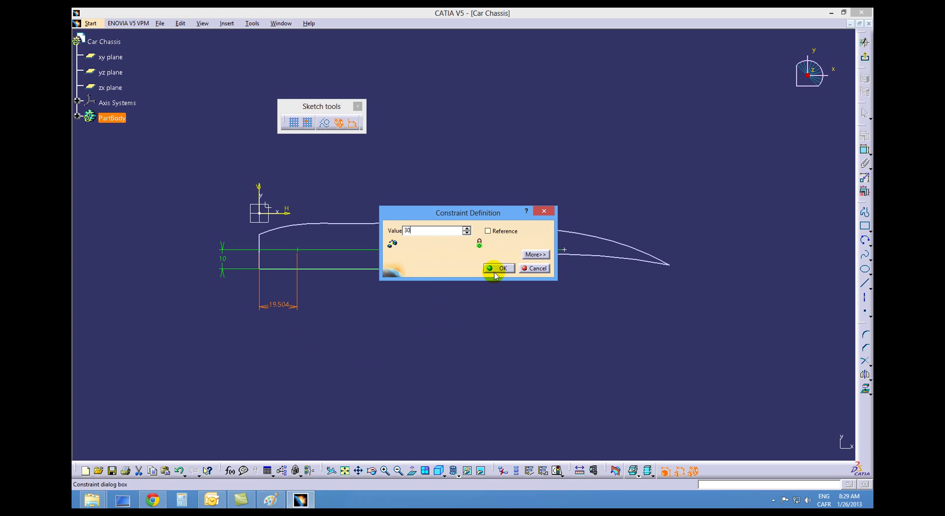
click(498, 267)
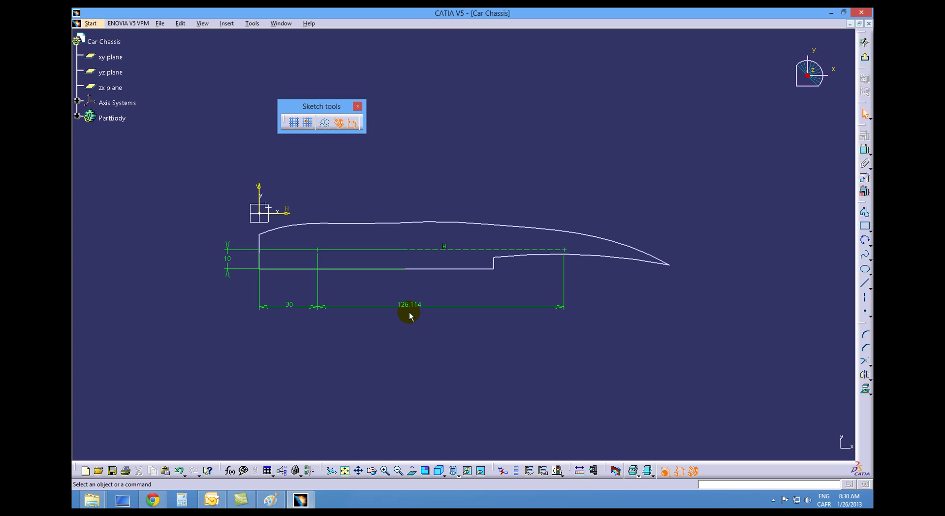
Step: Change the construction line's 126.114 length dimension to 130 mm
click(410, 314)
text(130)
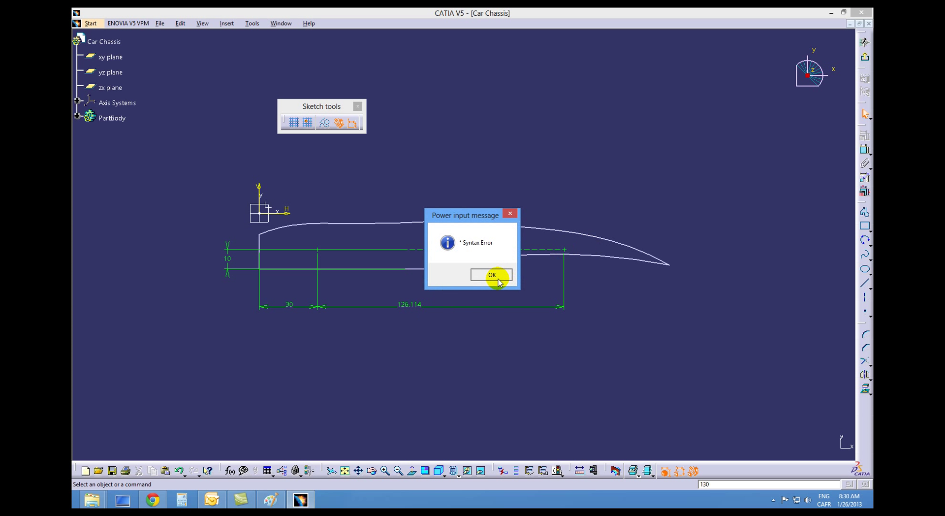
click(490, 275)
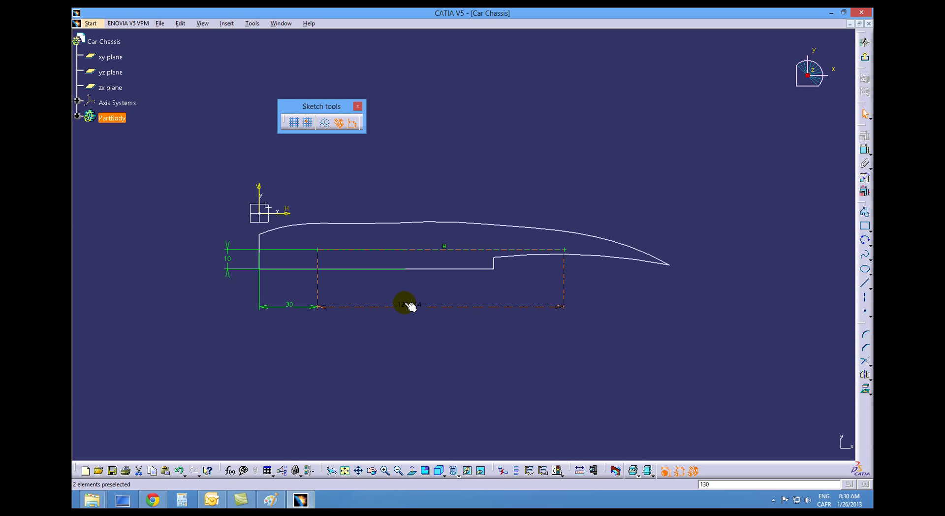
click(409, 304)
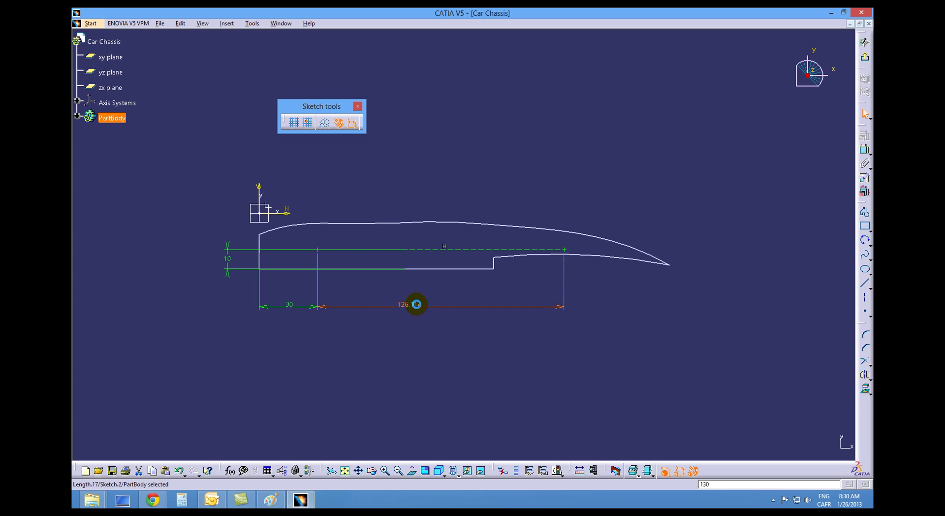
double_click(415, 304)
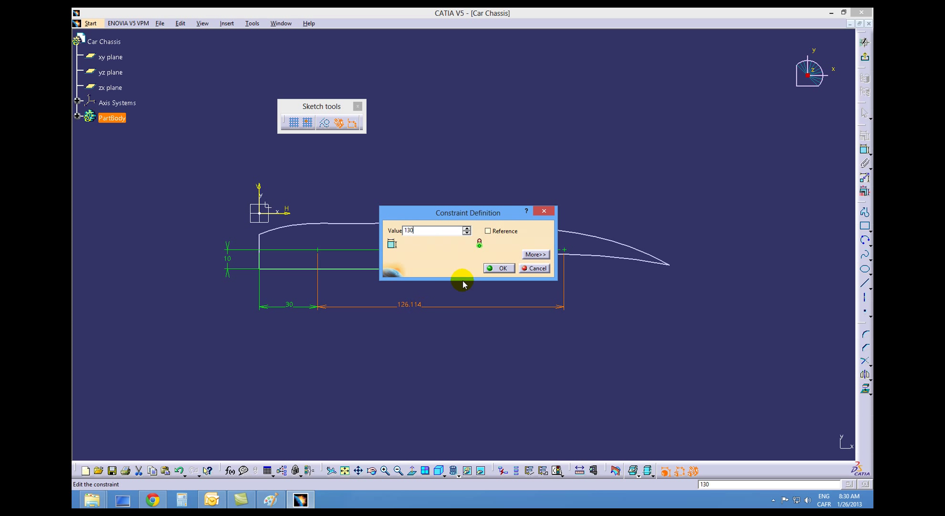
click(498, 267)
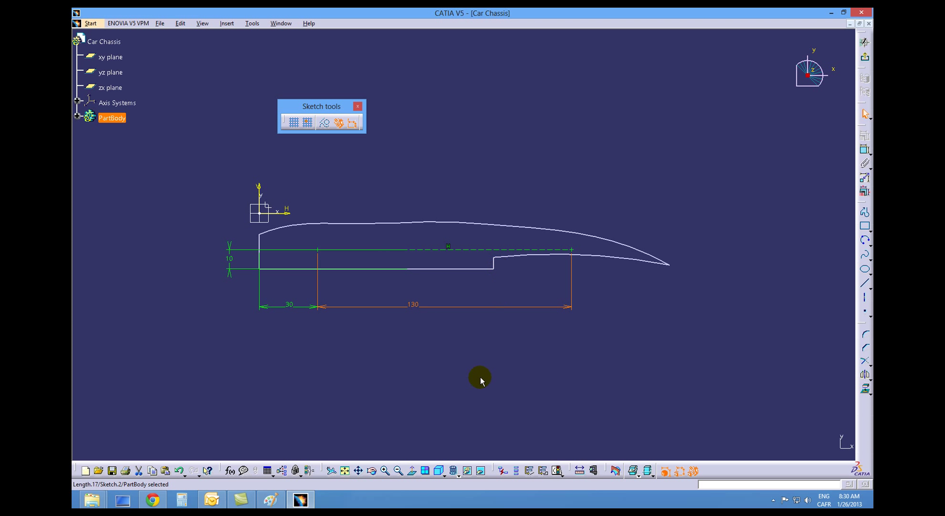
mouse_move(352, 303)
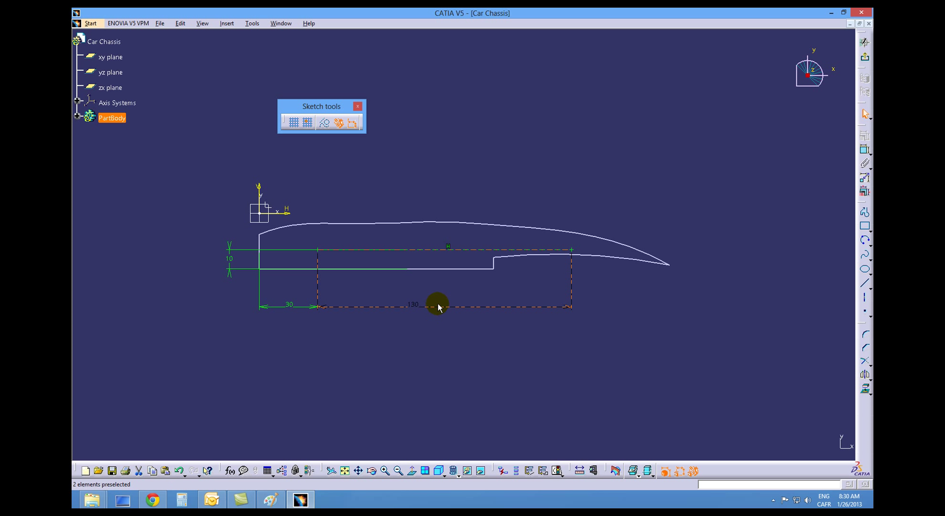
click(439, 306)
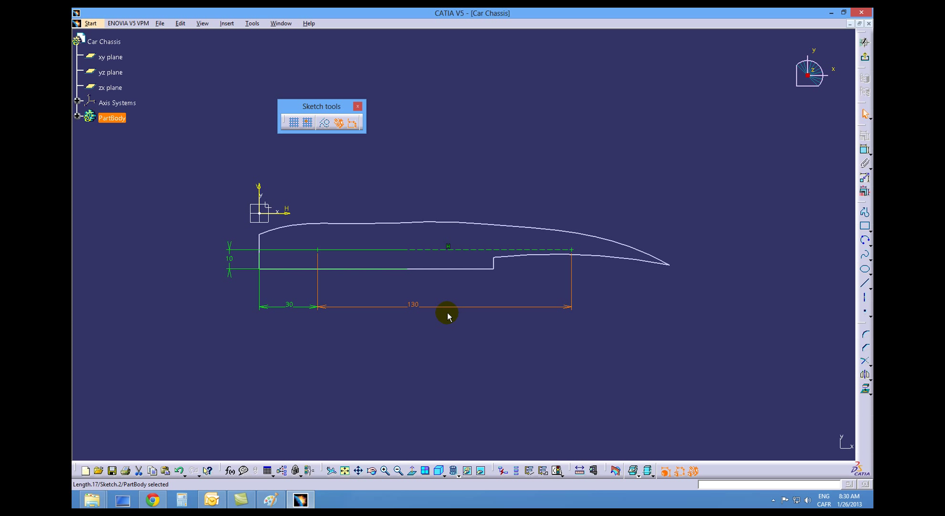
mouse_move(363, 313)
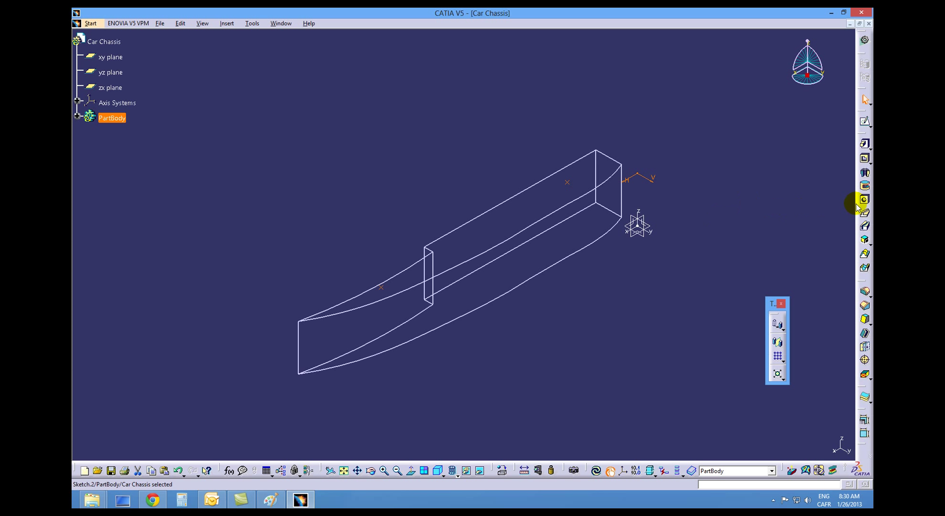
Step: Define a blind hole on the top face with 43 mm diameter and 23 mm depth
click(864, 200)
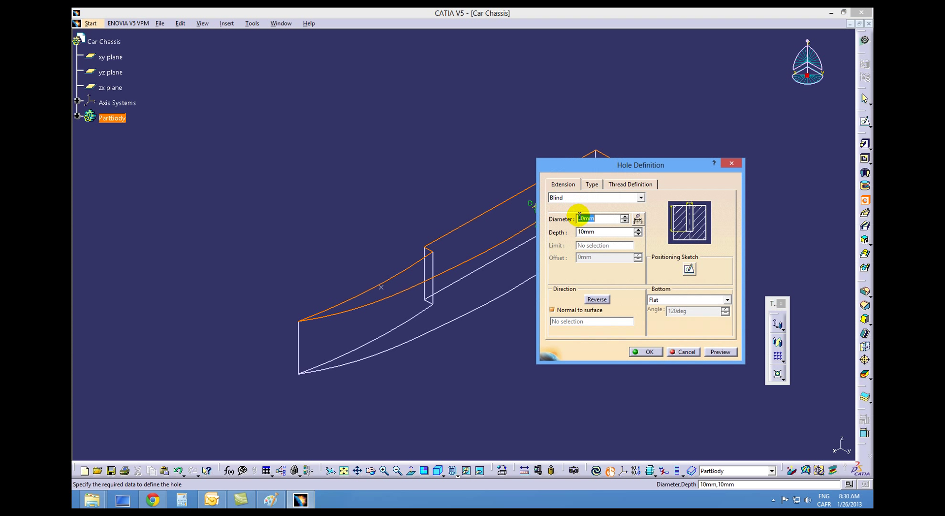
text(43)
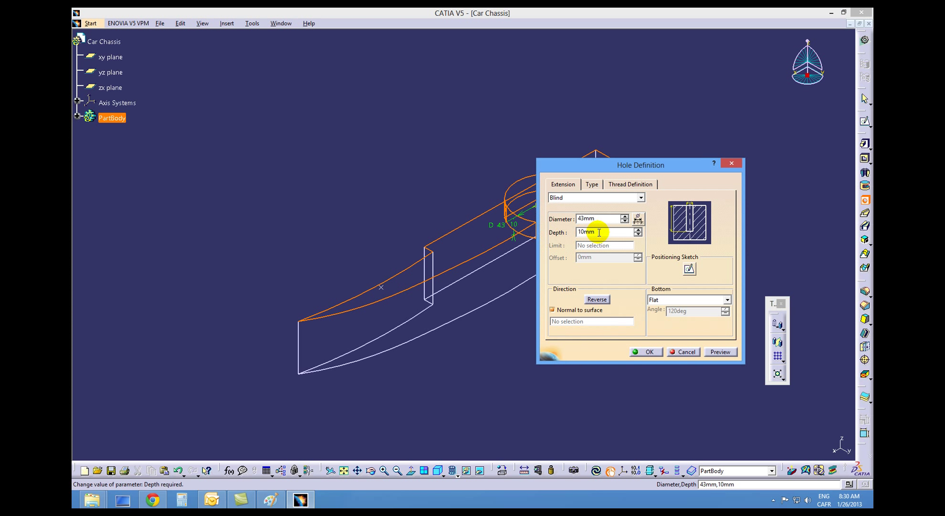
text(23)
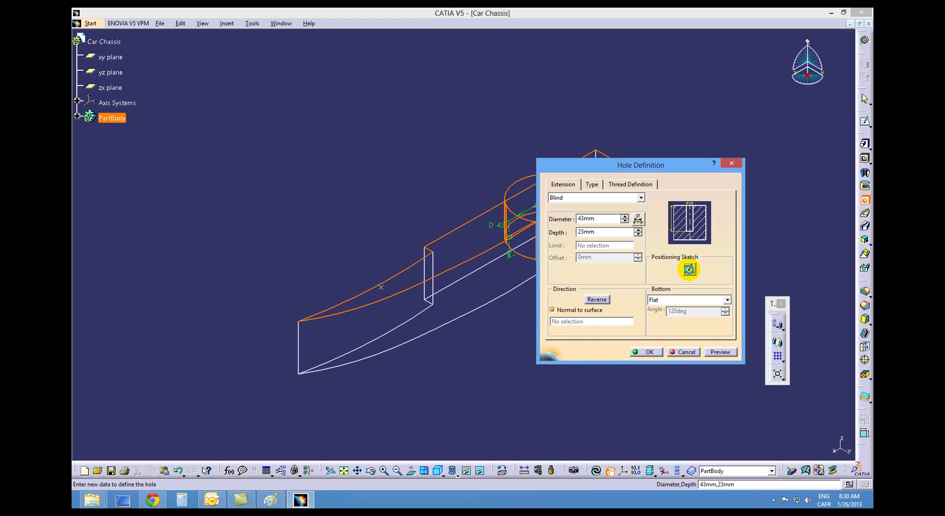
Step: Place the first hole's centre on the construction point in its positioning sketch and return to Hole Definition
click(688, 270)
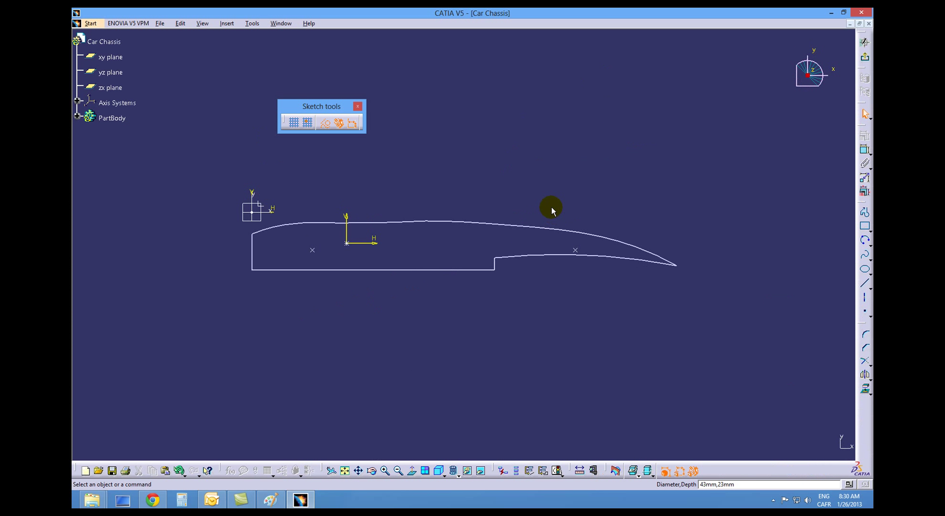
click(331, 246)
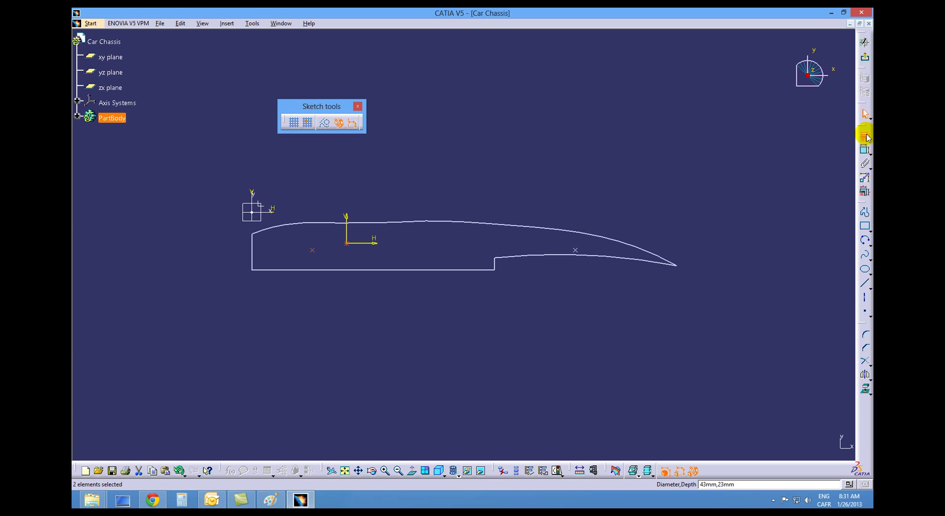
click(864, 133)
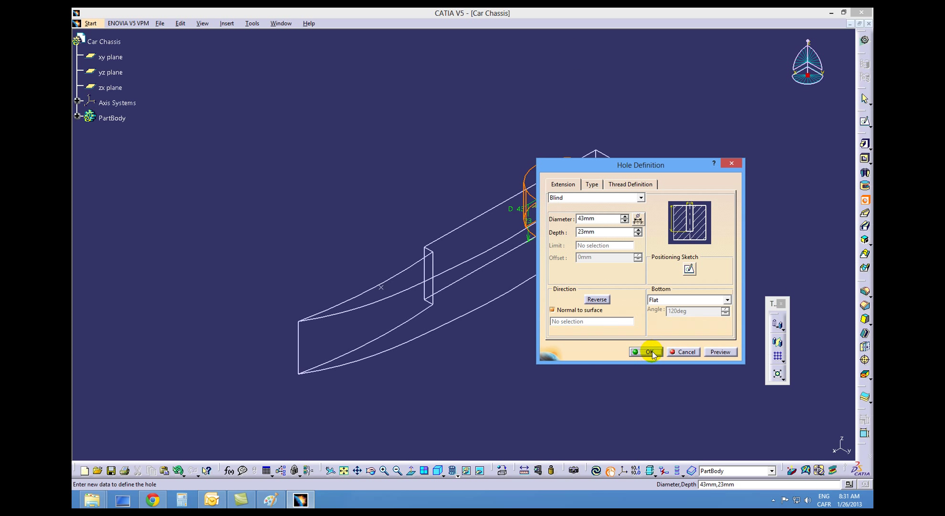
Step: Create the first hole, start a second hole on the top face and enter its positioning sketch
click(645, 352)
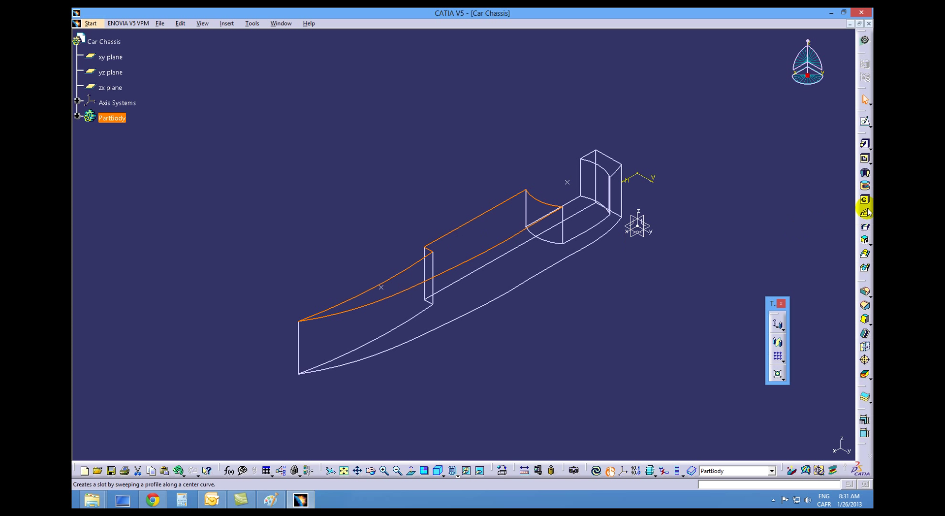
click(864, 200)
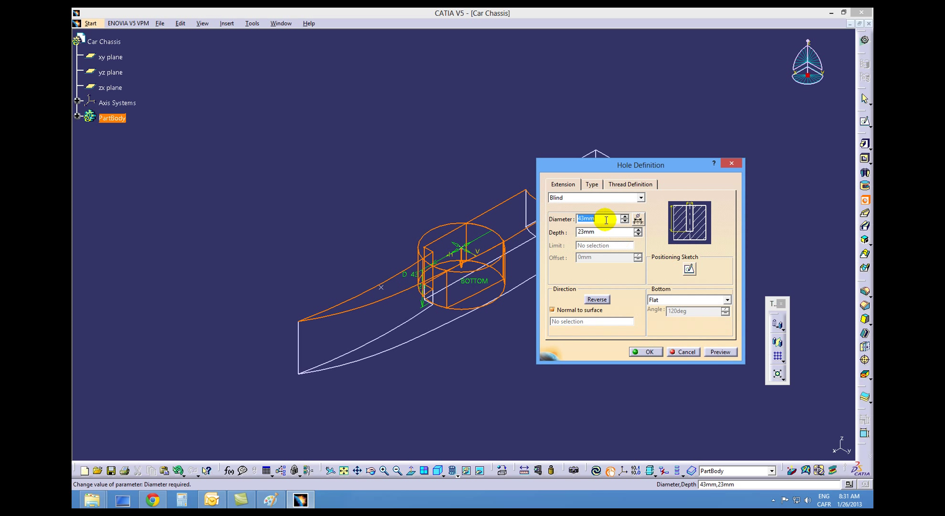
click(685, 351)
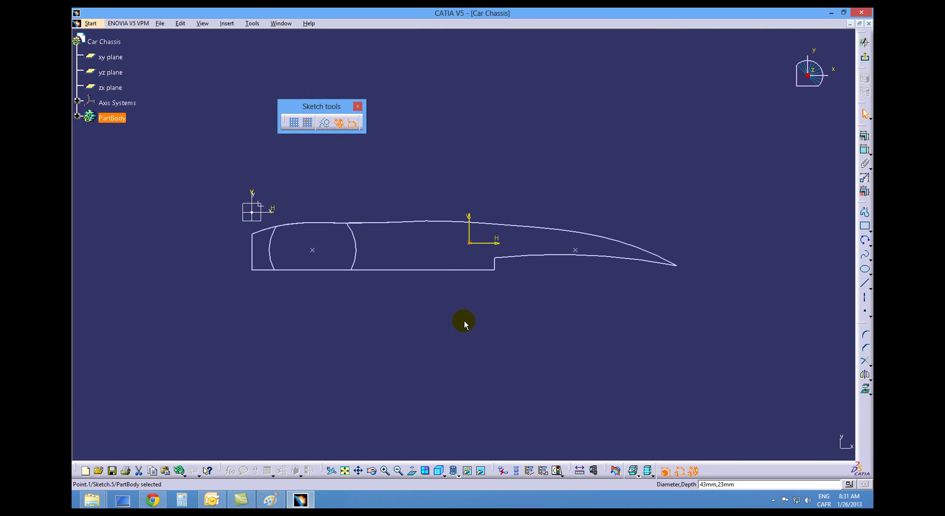
mouse_move(489, 258)
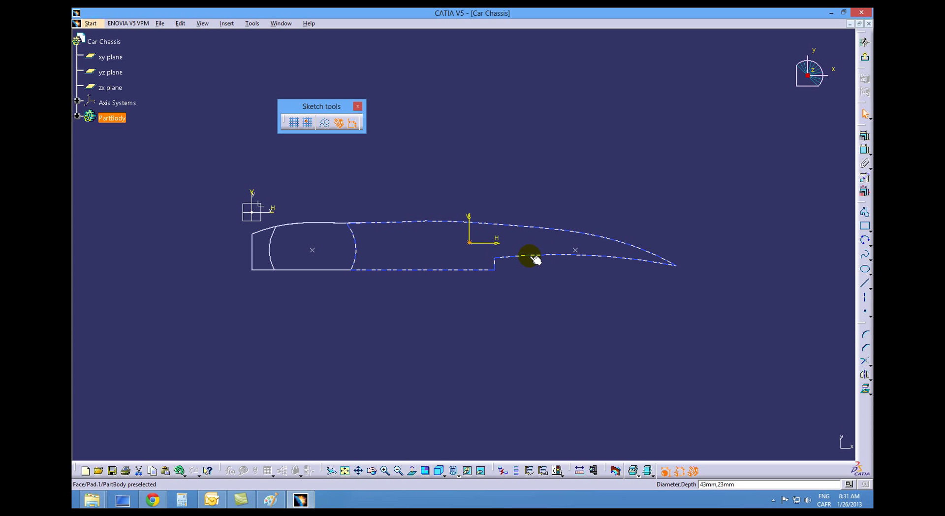
Step: Constrain the second hole's centre coincident with the construction-line point
click(530, 255)
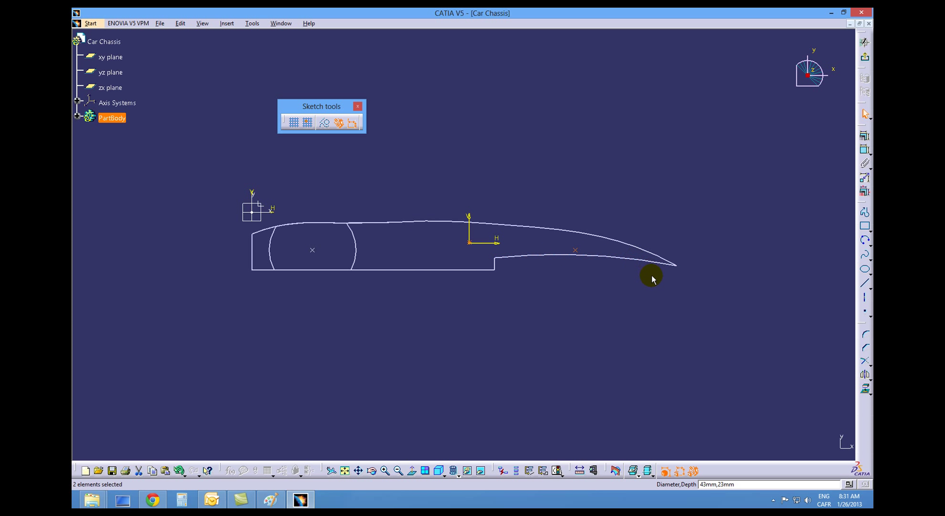
mouse_move(851, 141)
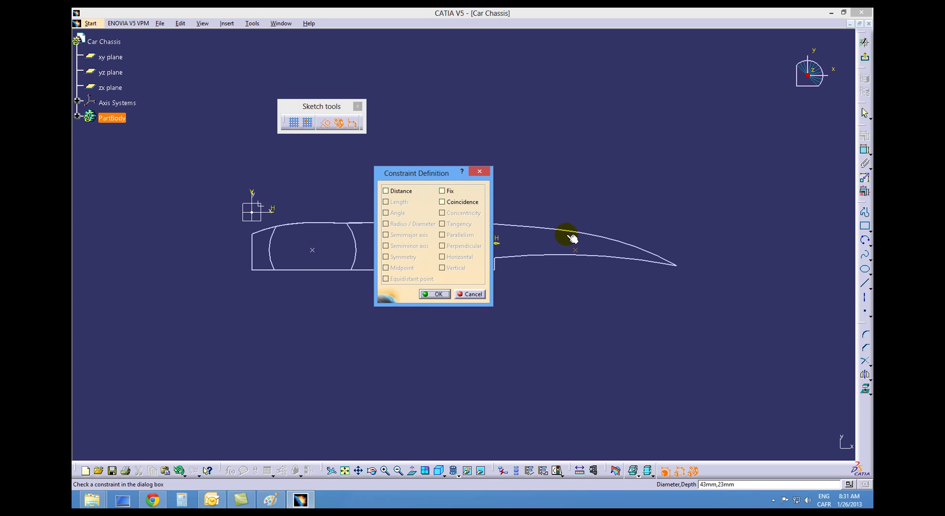
click(442, 201)
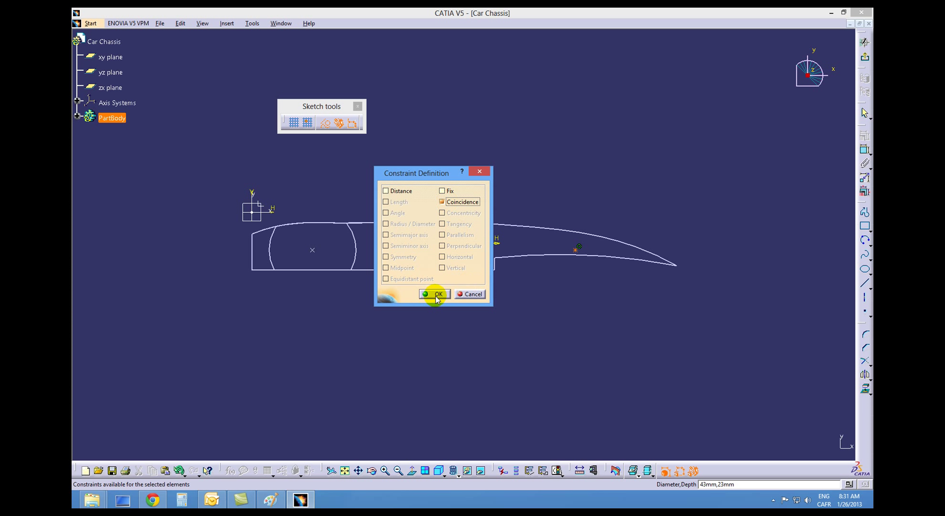
click(437, 295)
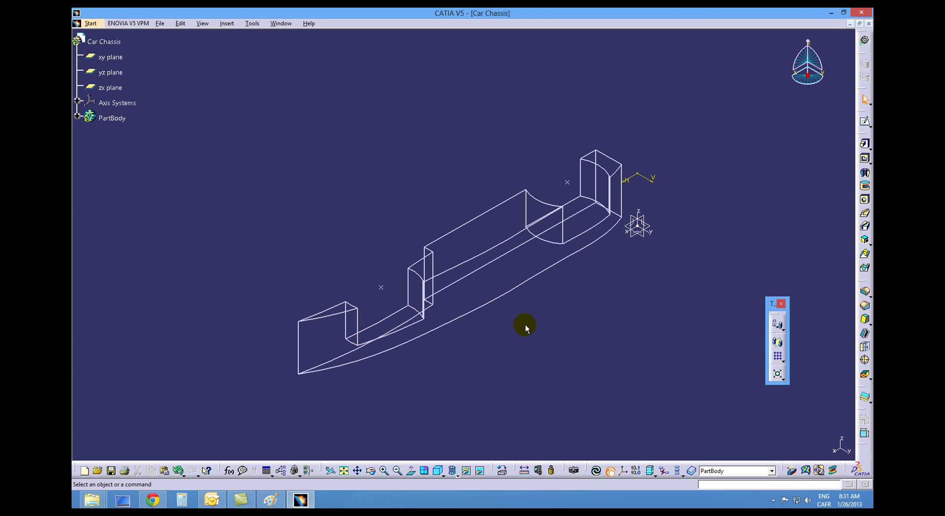
mouse_move(554, 380)
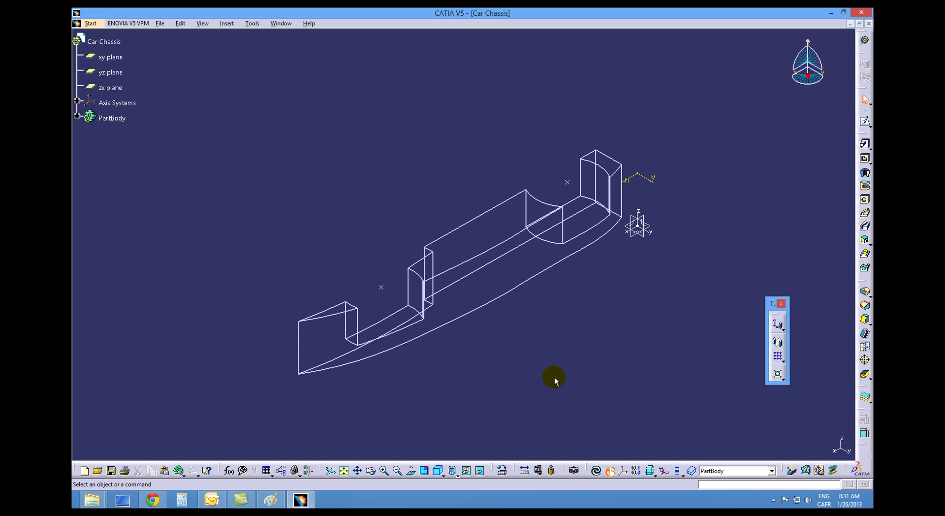
mouse_move(130, 113)
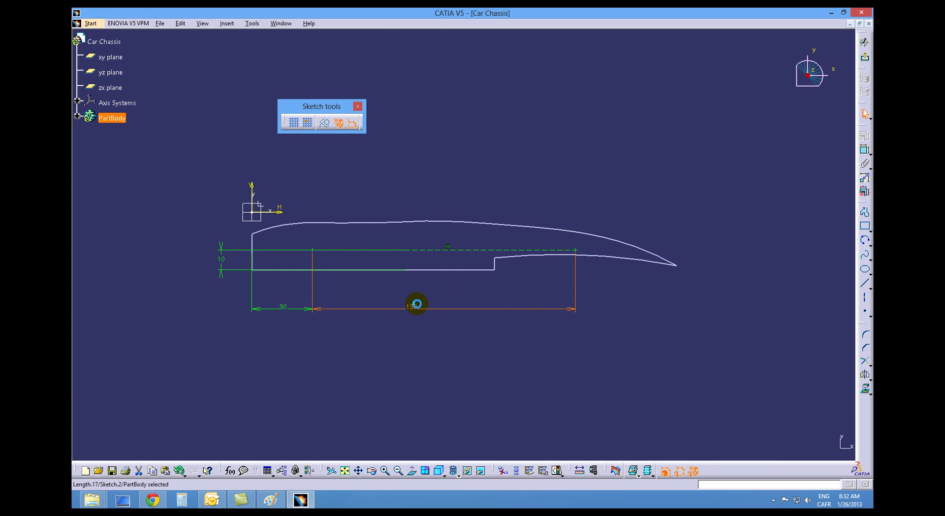
double_click(415, 303)
text(90)
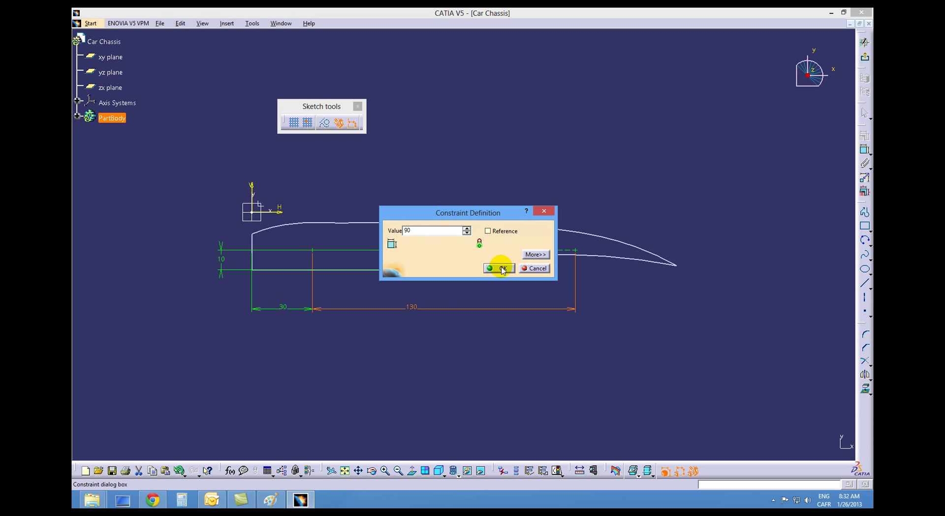
click(497, 267)
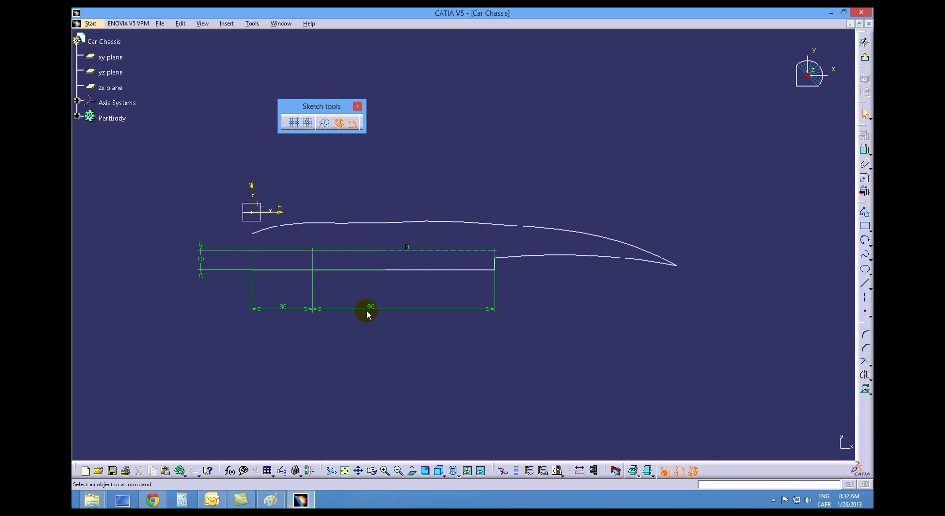
double_click(370, 307)
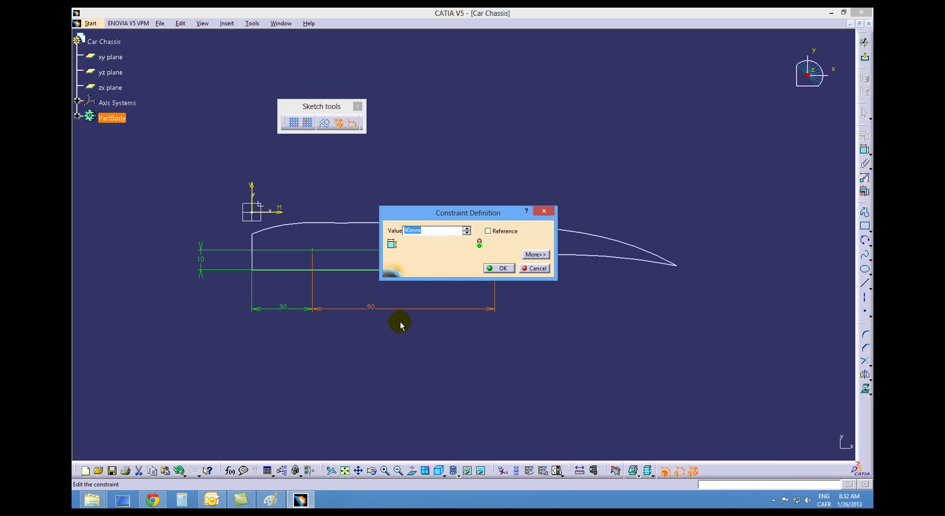
text(130mm)
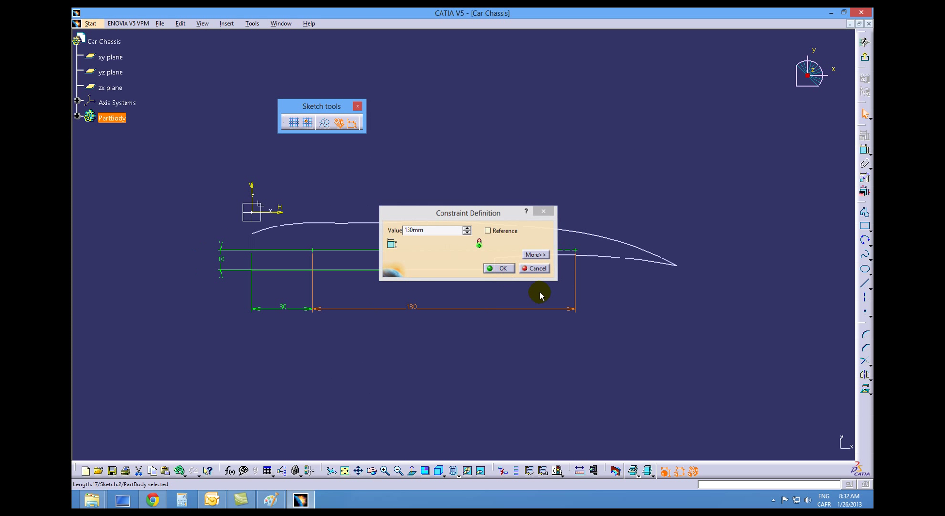
click(499, 267)
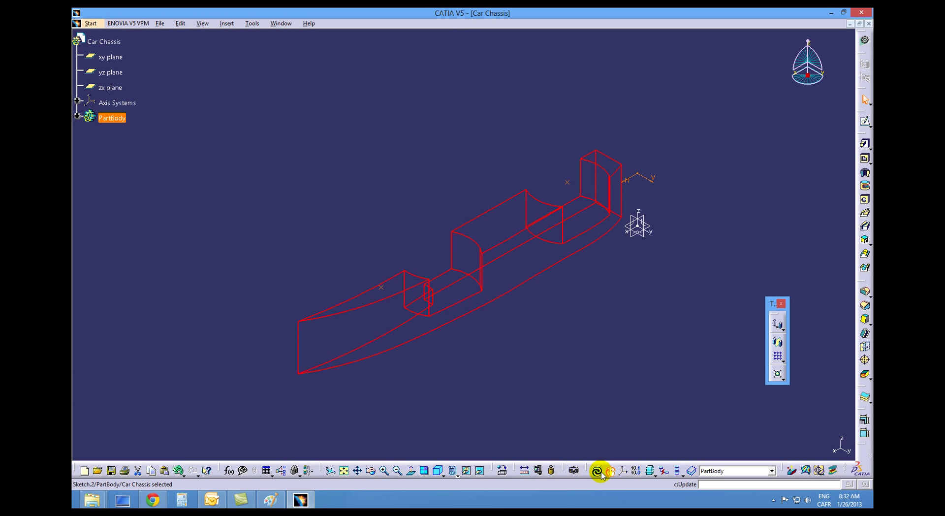
Step: Rebuild the part with Update All so both holes cut at their dimensioned positions
click(600, 470)
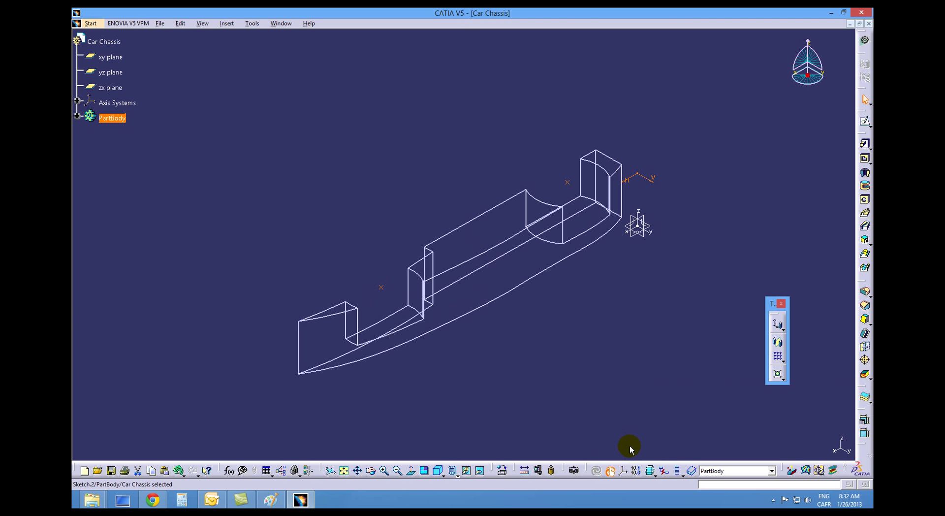
click(451, 471)
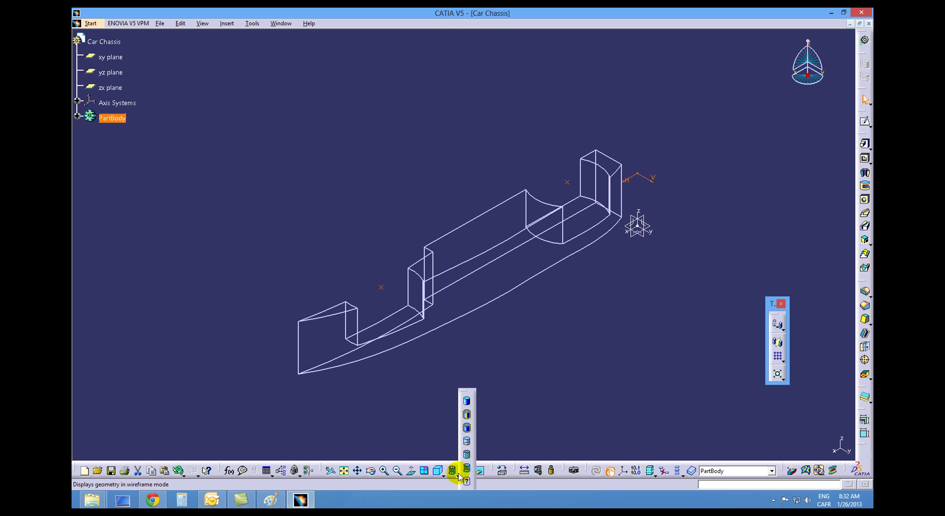